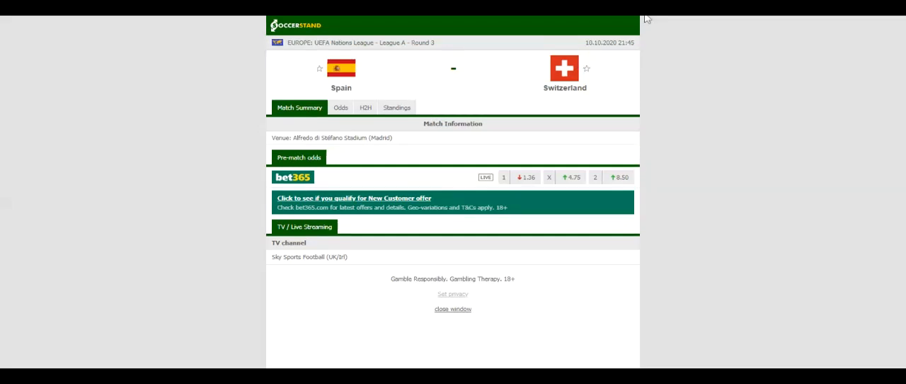
Show the Group 4 standings table for Spain vs Switzerland
left_click(396, 107)
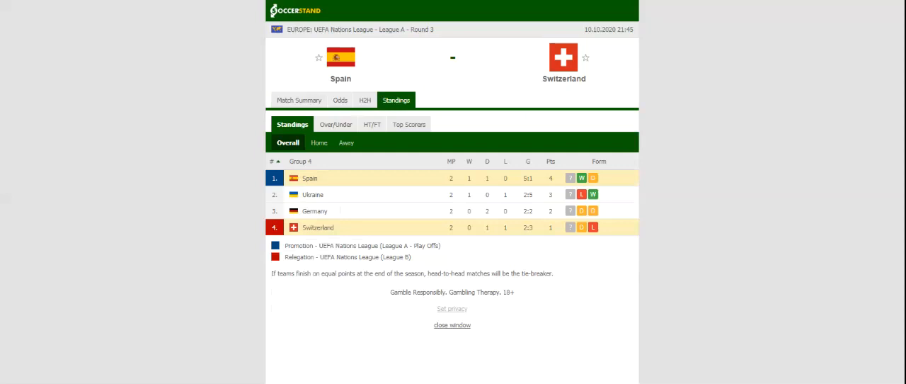
Return to the match overview with bet365 pre-match odds
left_click(364, 99)
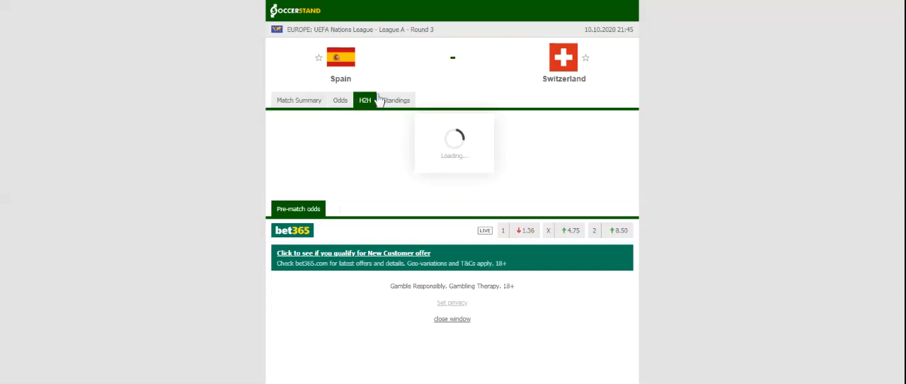
View head-to-head and recent results, then head to the bookmaker odds section
left_click(360, 99)
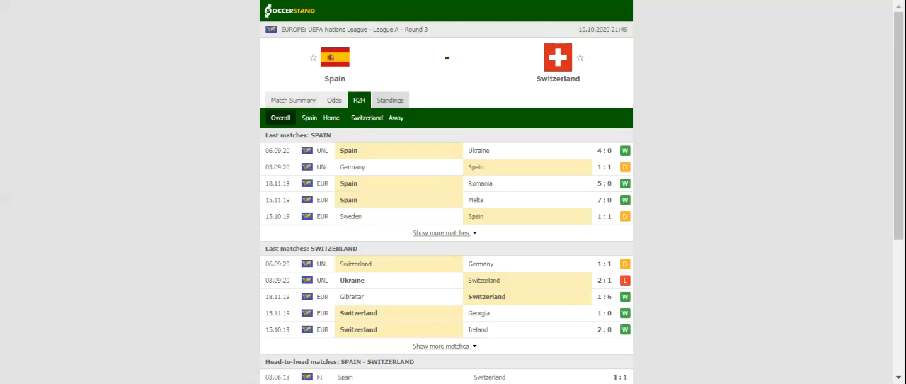
mouse_move(351, 93)
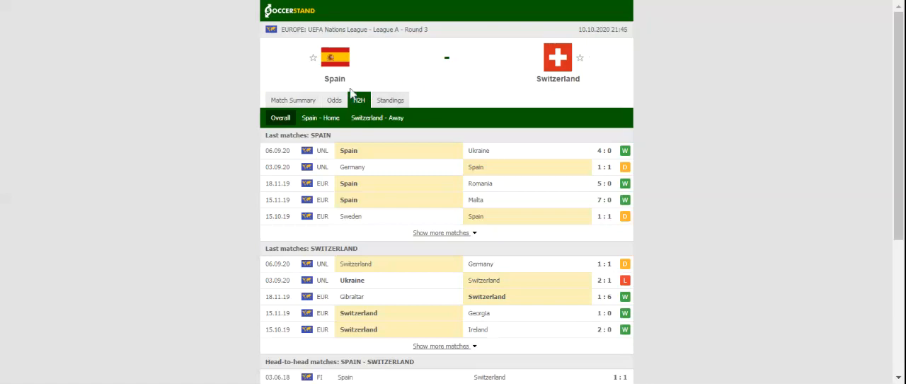
left_click(340, 99)
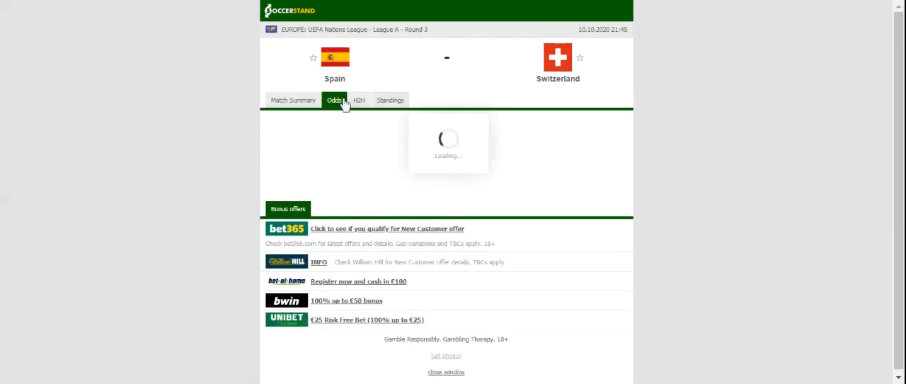
Show the full-time 1X2 odds from several bookmakers for the match
left_click(340, 99)
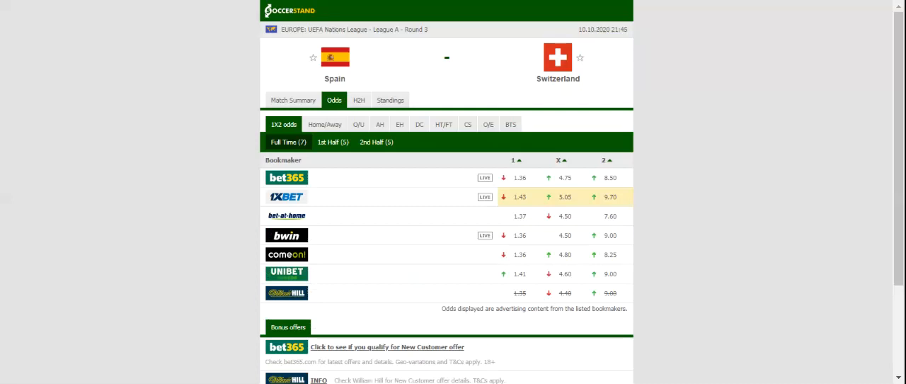
mouse_move(345, 123)
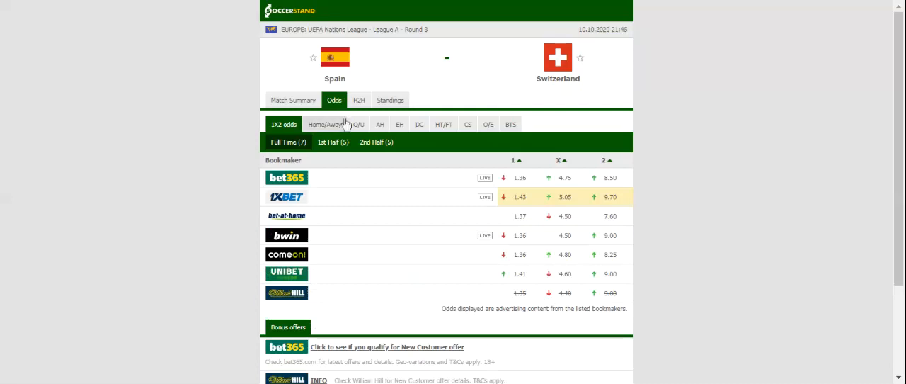